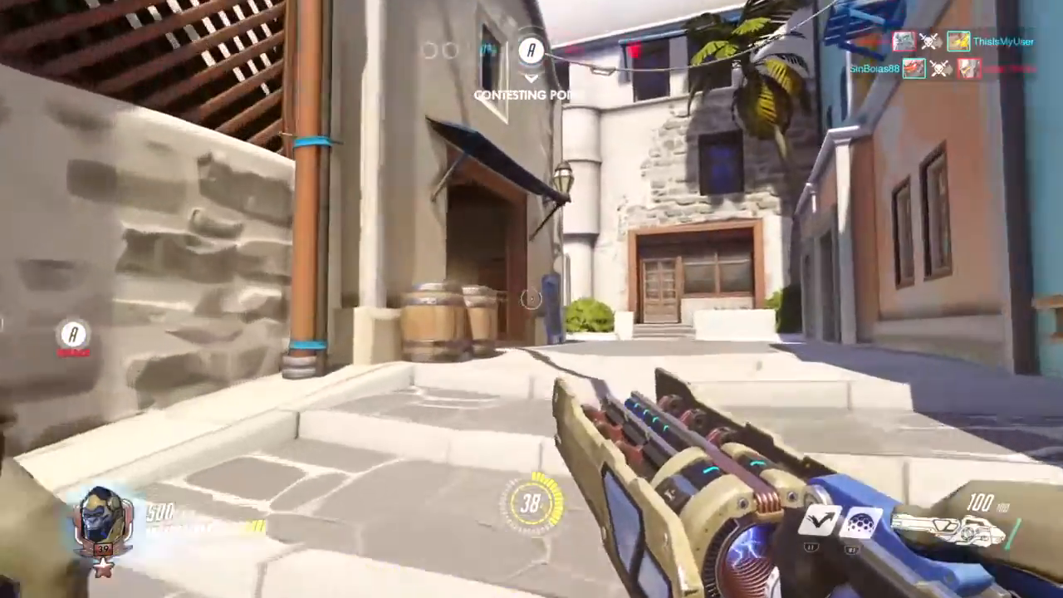
mouse_move(531, 299)
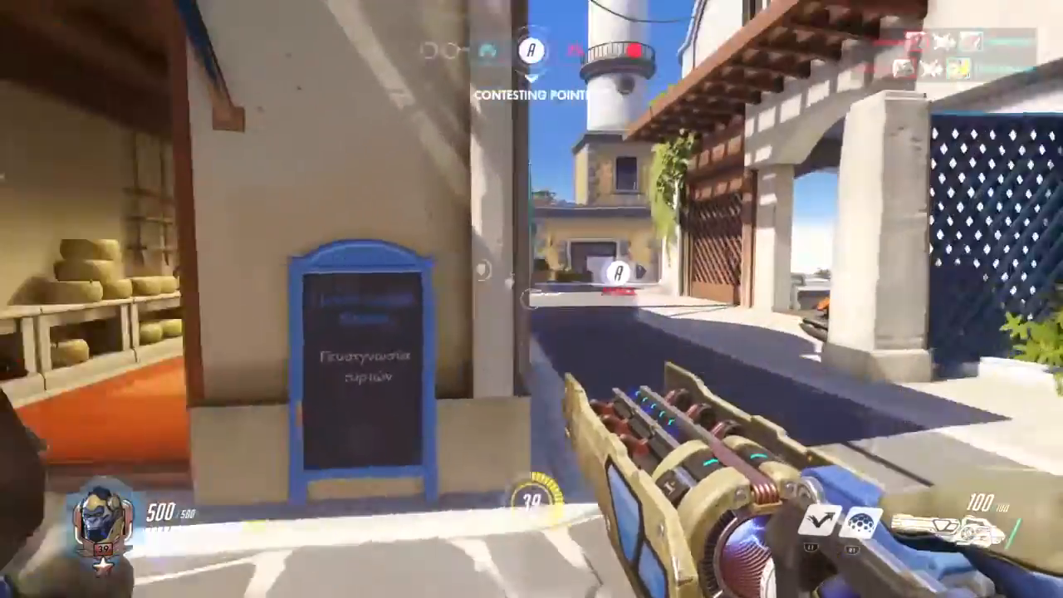